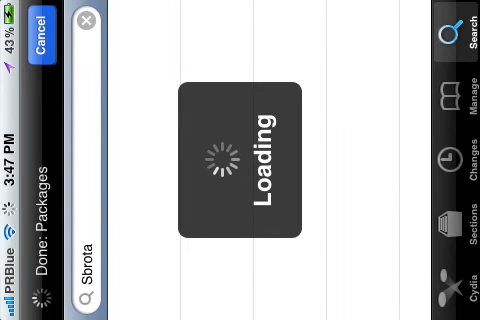
Step: Leave the 'Sbrota' package search and switch to Cydia's Manage section
{"action": "left_click", "coordinate": [459, 110]}
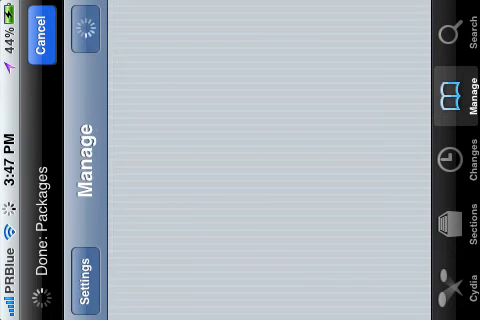